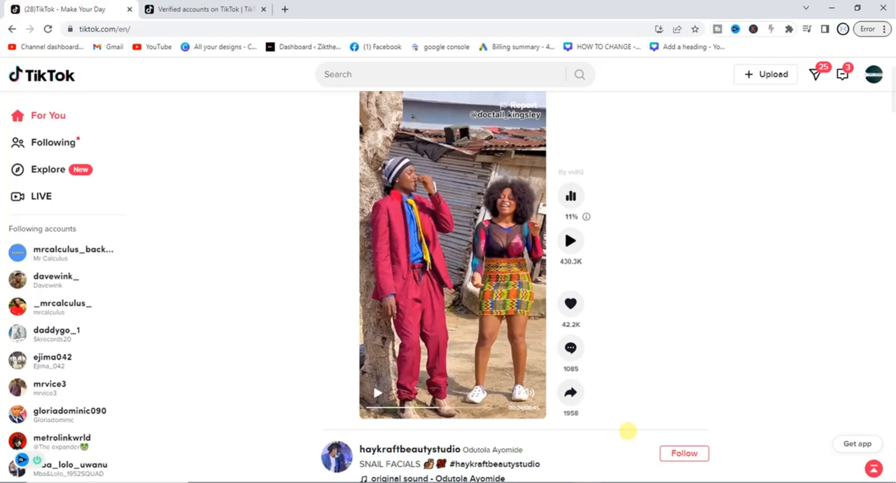
Step: View the first followed creator's profile from the Following accounts sidebar
{"action": "left_click", "coordinate": [62, 307]}
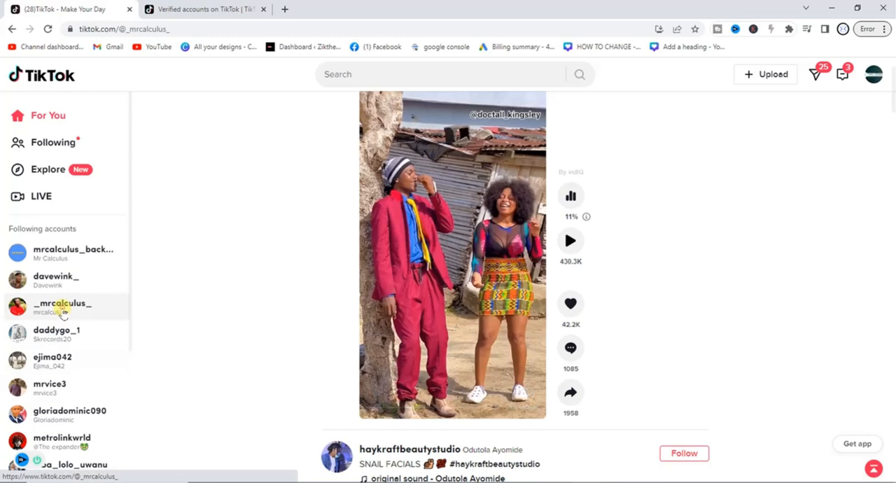
{"action": "left_click", "coordinate": [61, 307]}
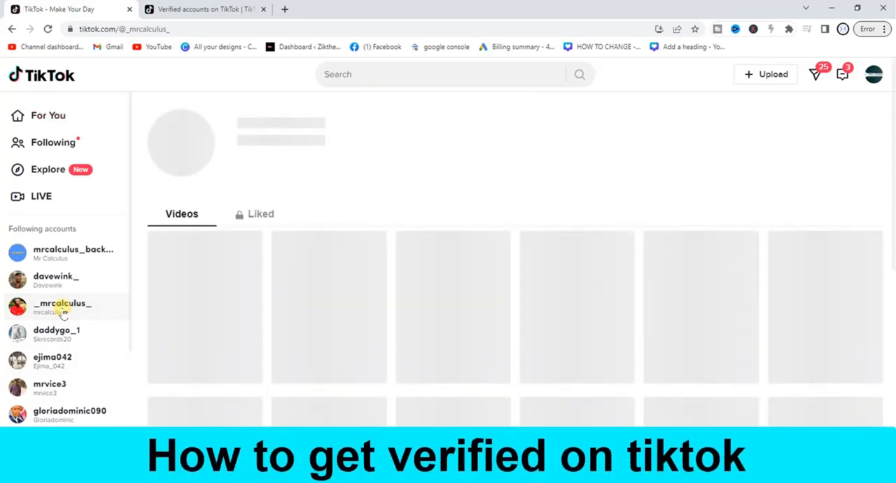
{"action": "left_click", "coordinate": [62, 303]}
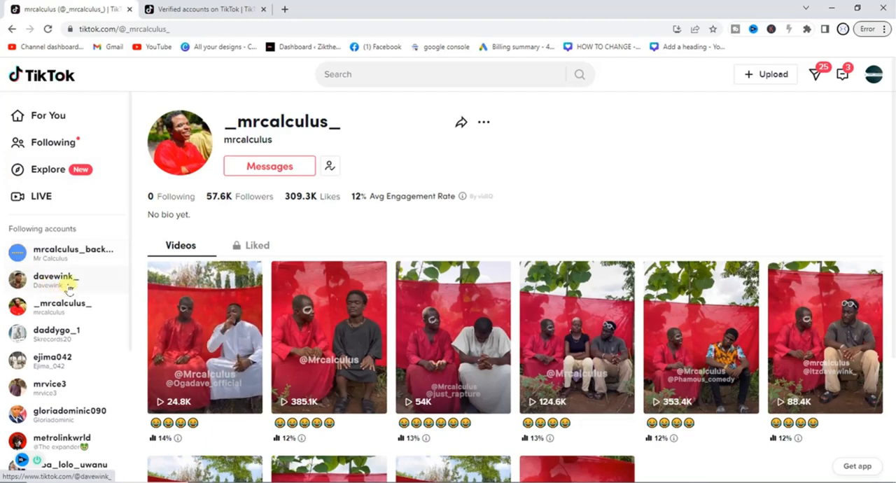
Step: View a second followed creator's profile, then return to the Help Center tab
{"action": "left_click", "coordinate": [55, 280]}
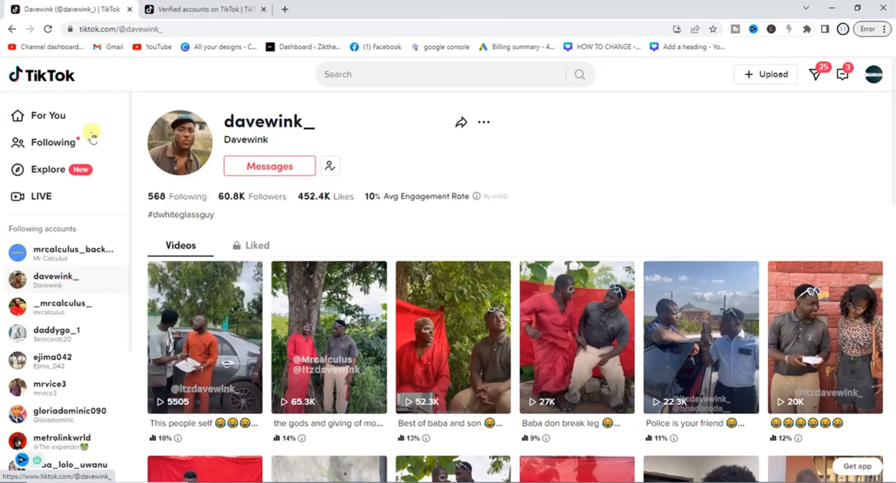
{"action": "left_click", "coordinate": [203, 9]}
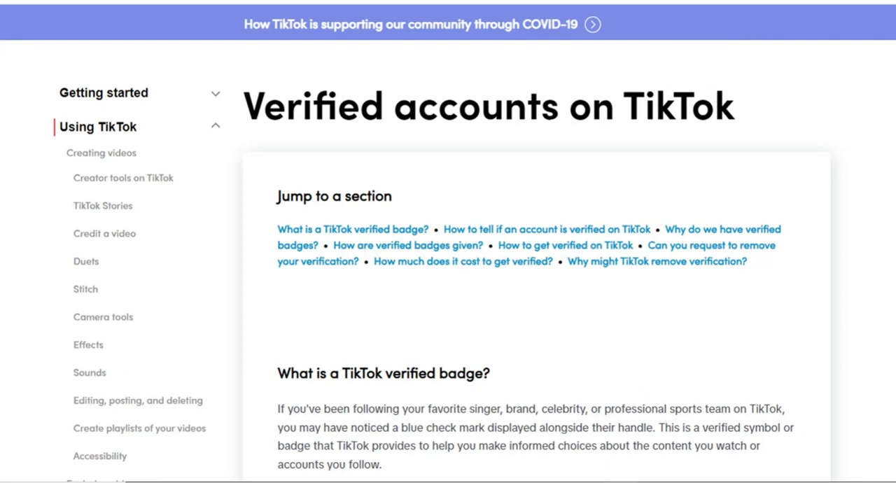
Step: Read the Verified accounts article down through the requirements to 'How to get verified on TikTok'
{"action": "scroll", "scroll_direction": "down", "scroll_amount": 3}
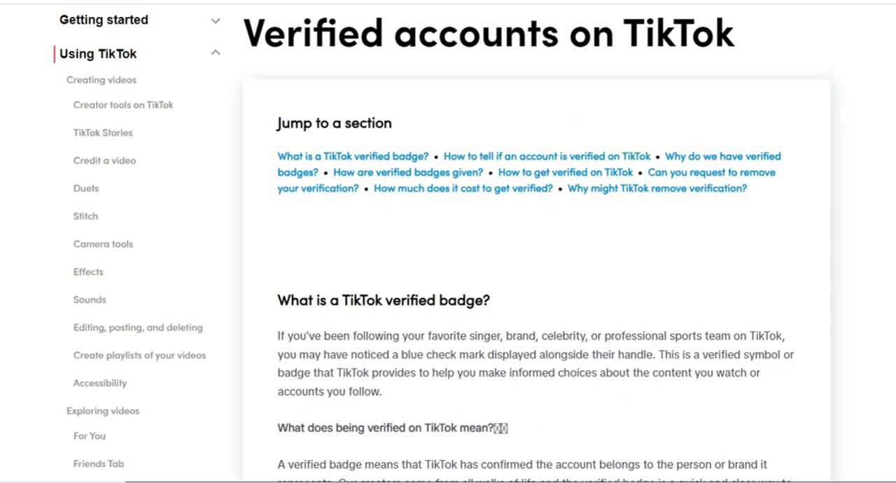
{"action": "scroll", "scroll_direction": "down", "scroll_amount": 3}
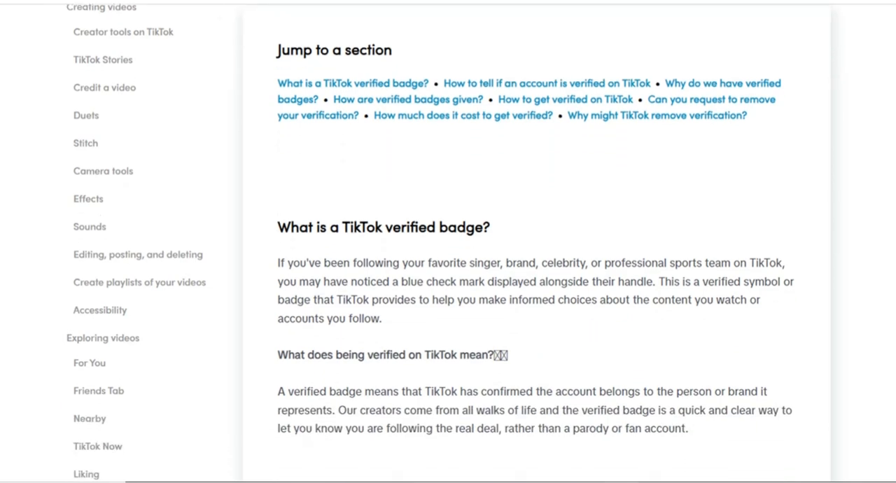
{"action": "scroll", "scroll_direction": "down", "scroll_amount": 3}
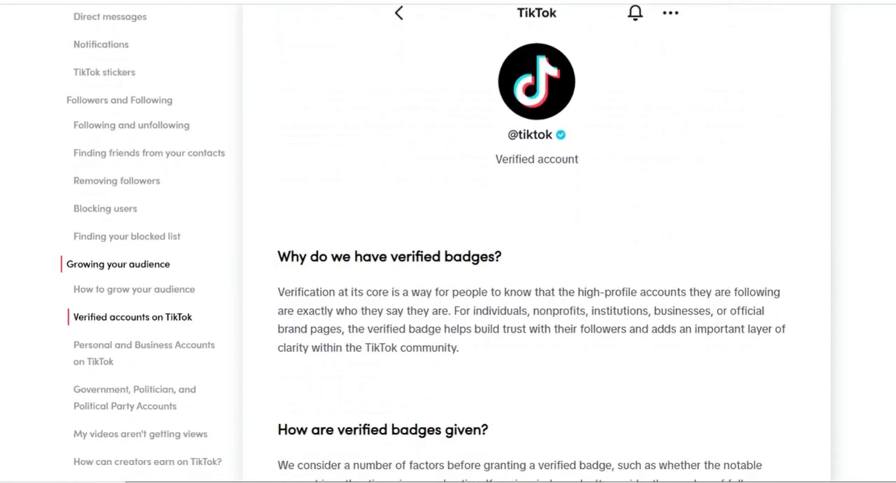
{"action": "scroll", "scroll_direction": "down", "scroll_amount": 3}
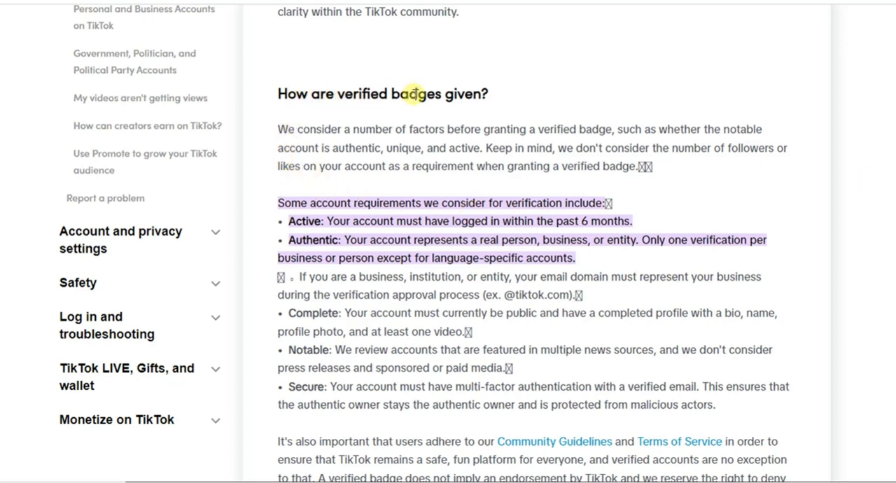
{"action": "mouse_move", "coordinate": [279, 157]}
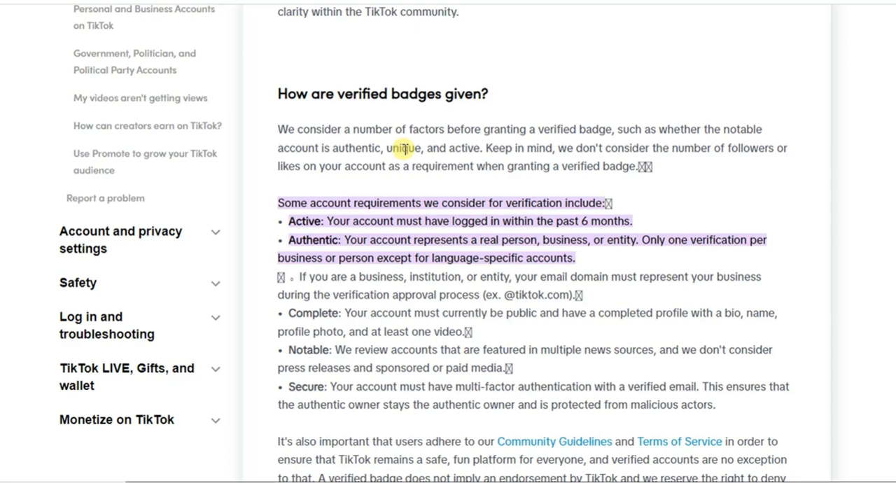
{"action": "mouse_move", "coordinate": [465, 149]}
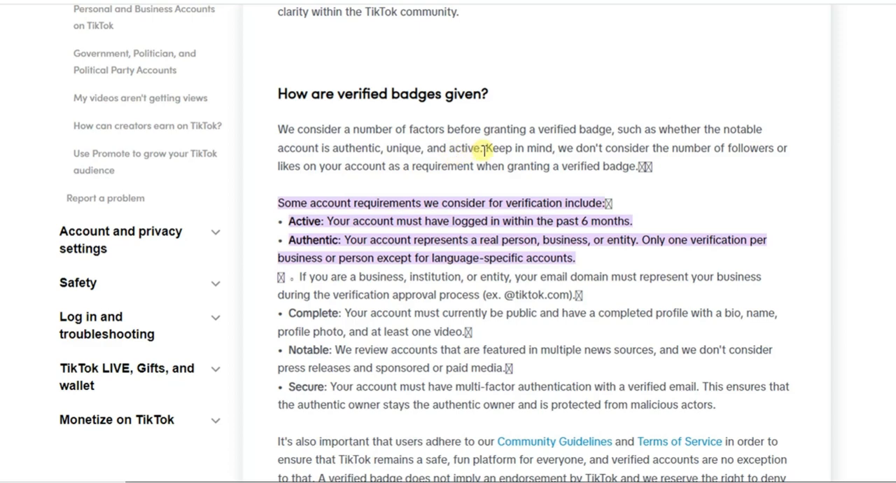
{"action": "mouse_move", "coordinate": [554, 143]}
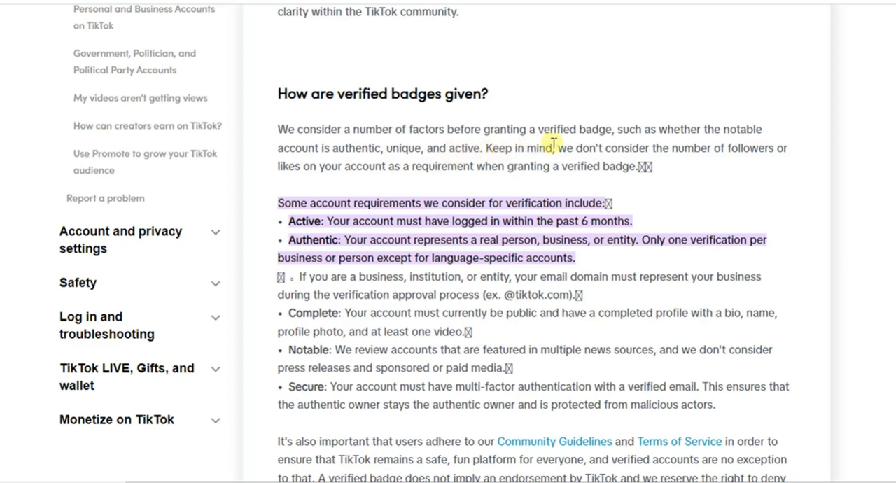
{"action": "mouse_move", "coordinate": [615, 149]}
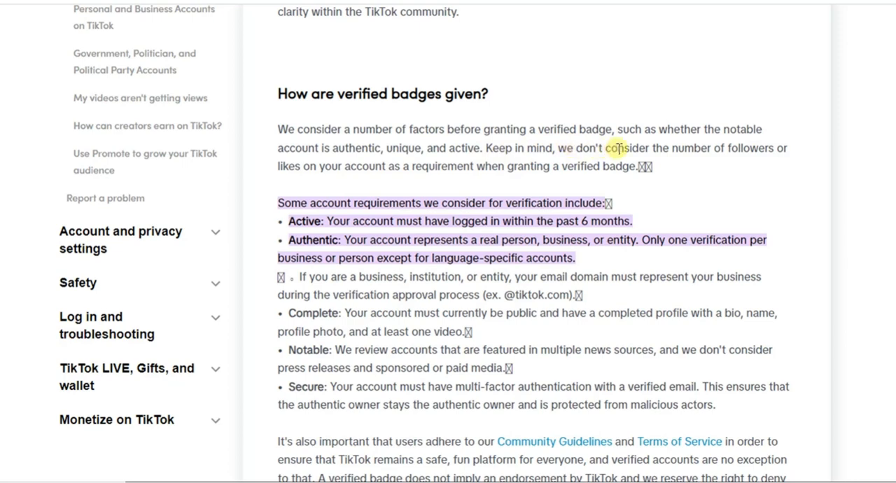
{"action": "mouse_move", "coordinate": [314, 166]}
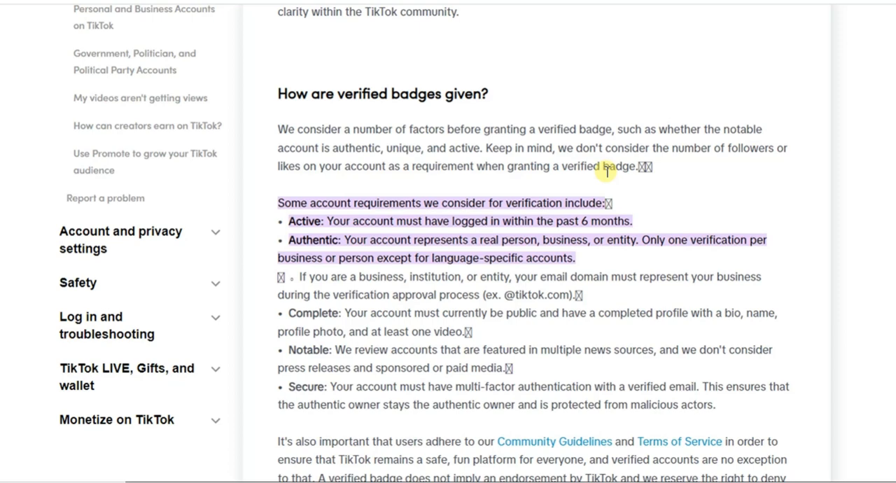
{"action": "mouse_move", "coordinate": [348, 233]}
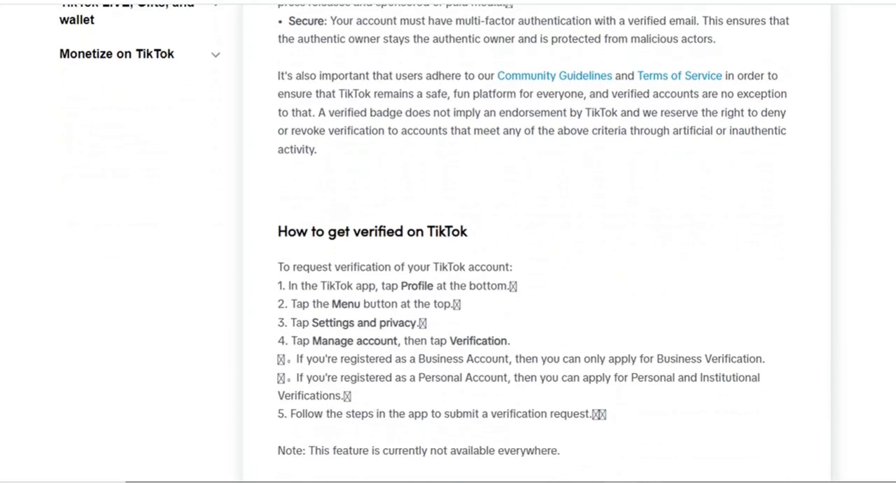
{"action": "scroll", "scroll_direction": "down", "scroll_amount": 3}
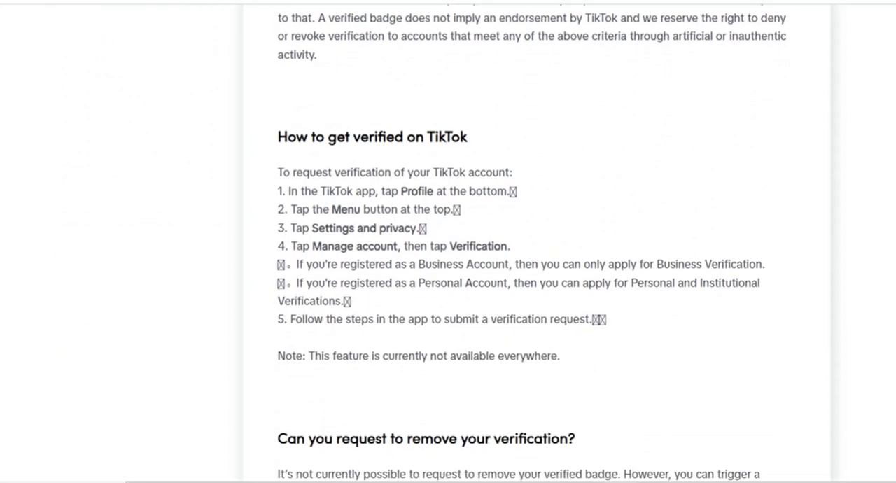
{"action": "scroll", "scroll_direction": "down", "scroll_amount": 3}
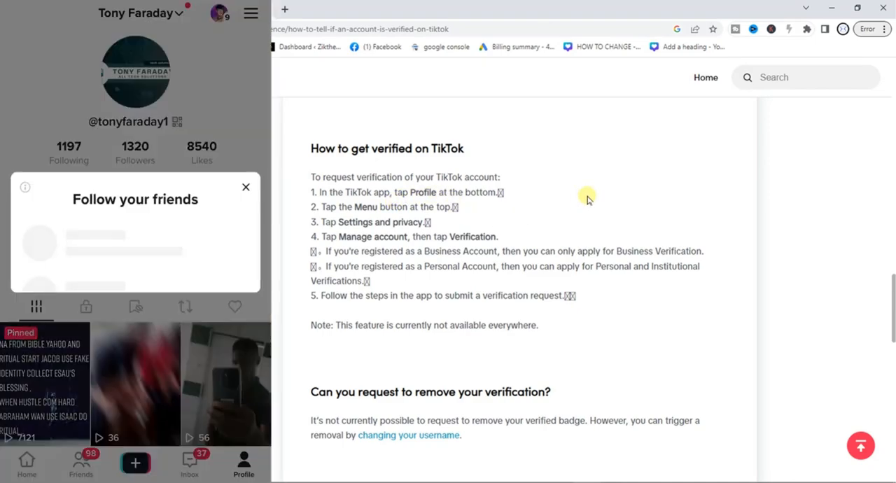
Step: Dismiss the Follow your friends prompt and reach Settings and privacy from the profile's ☰ menu
{"action": "left_click", "coordinate": [246, 187]}
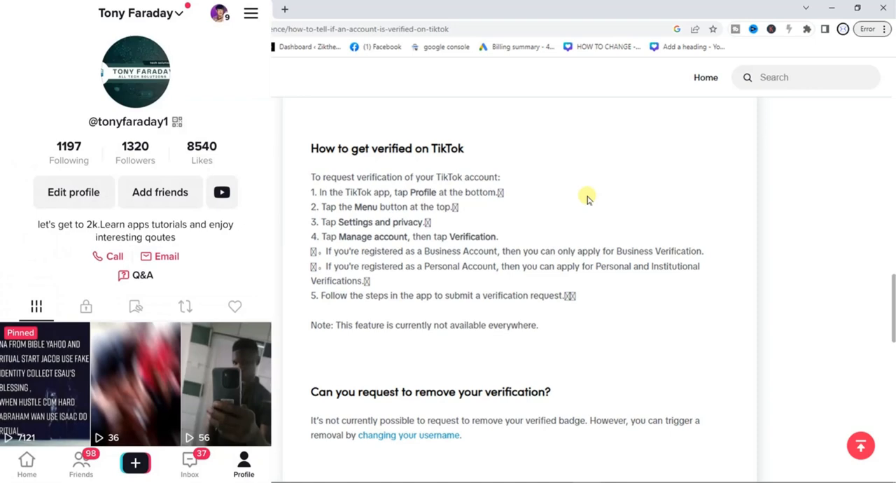
{"action": "left_click", "coordinate": [250, 13]}
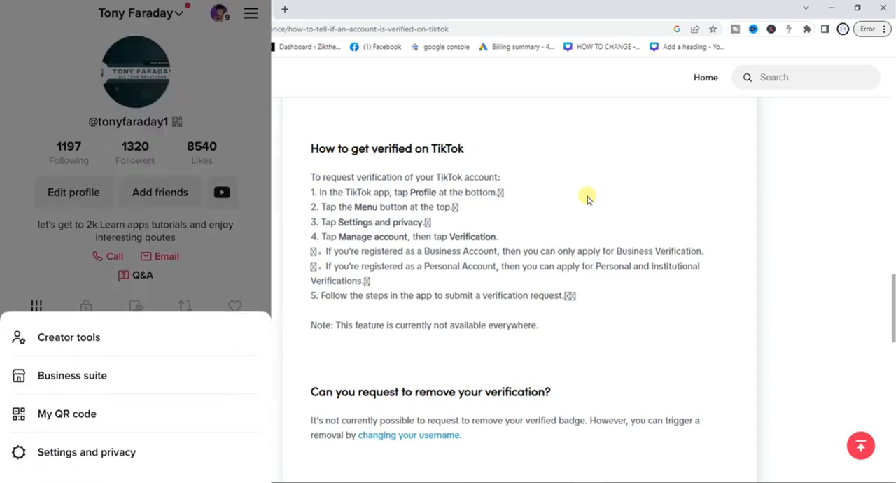
{"action": "left_click", "coordinate": [87, 451]}
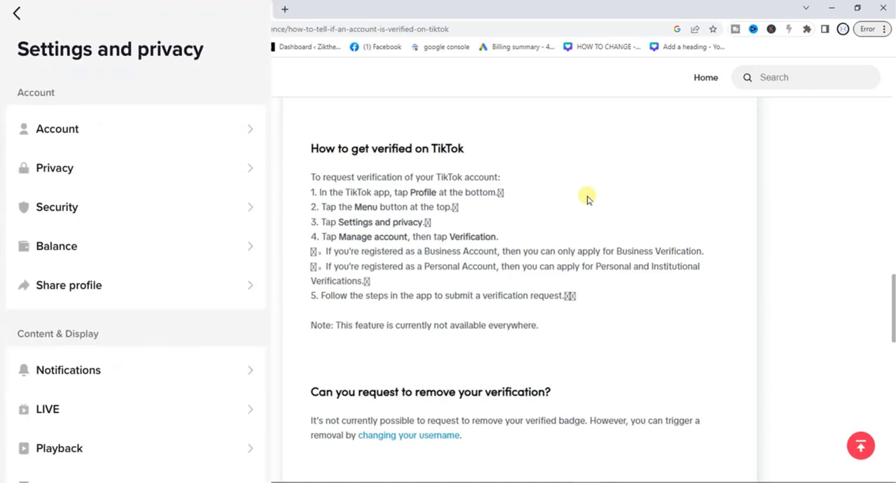
{"action": "left_click", "coordinate": [58, 129]}
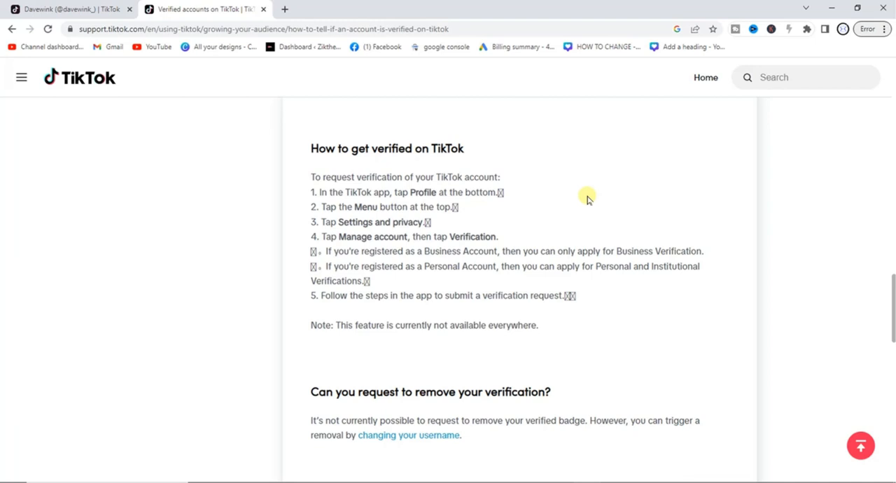
{"action": "mouse_move", "coordinate": [199, 82]}
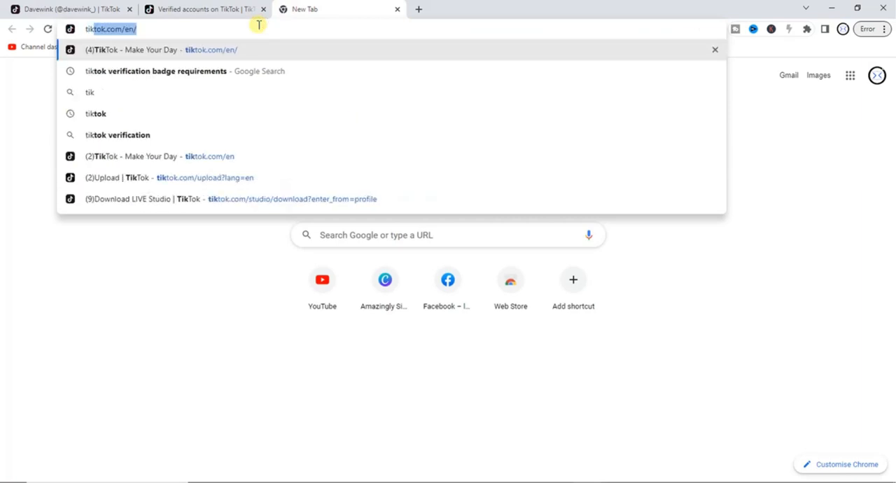
Step: Search Google for 'tiktok verification' in a new tab
{"action": "type", "text": "tiktok ver"}
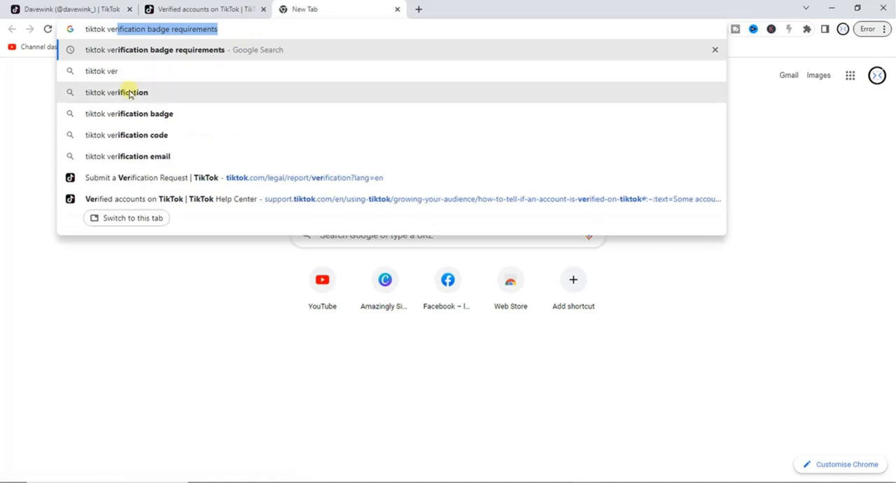
{"action": "left_click", "coordinate": [116, 93]}
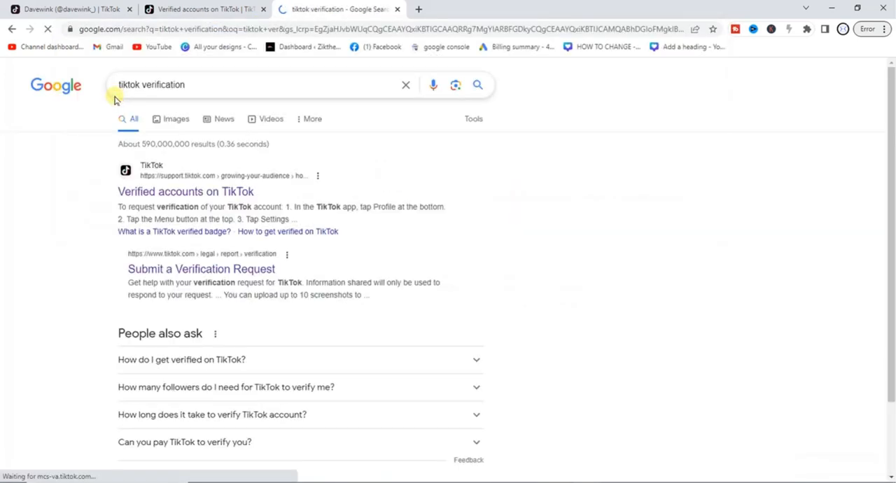
{"action": "left_click", "coordinate": [185, 191]}
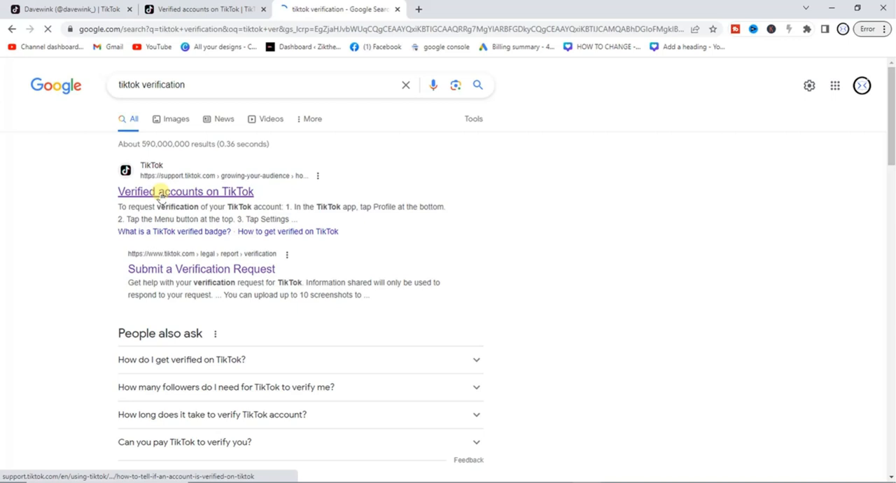
{"action": "left_click", "coordinate": [185, 190]}
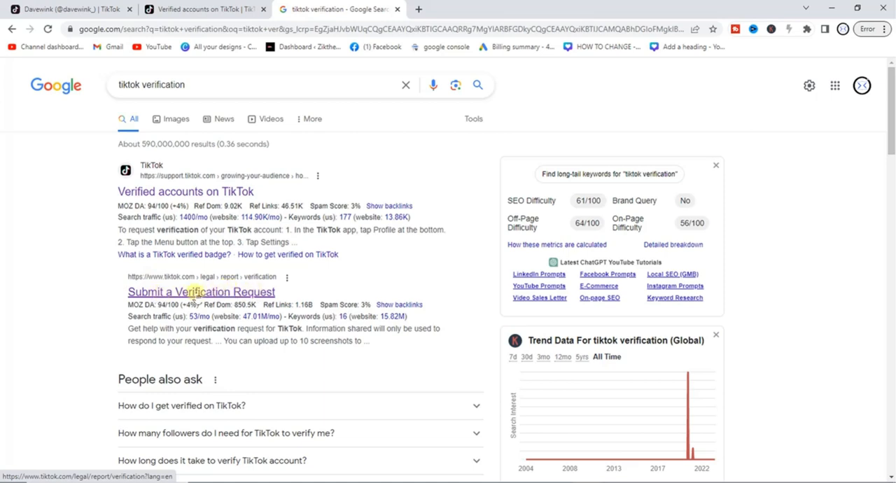
Step: Open TikTok's 'Submit a Verification Request' form from the search results
{"action": "left_click", "coordinate": [201, 291]}
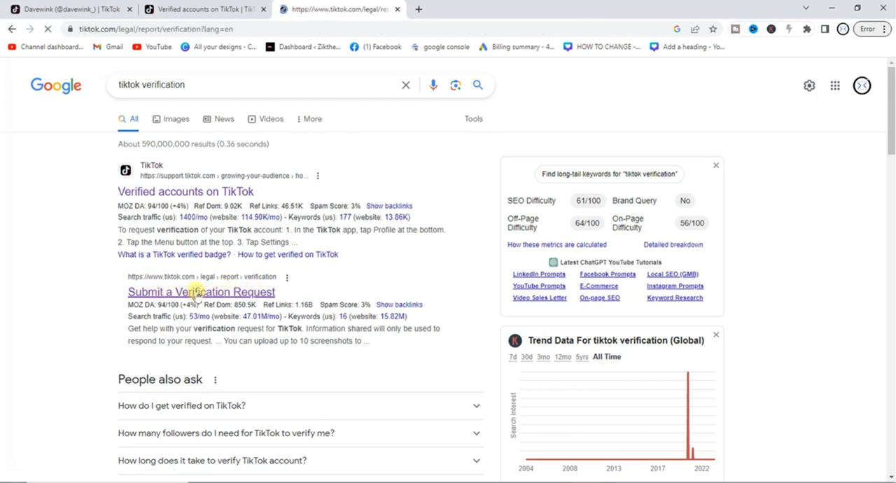
{"action": "left_click", "coordinate": [202, 291]}
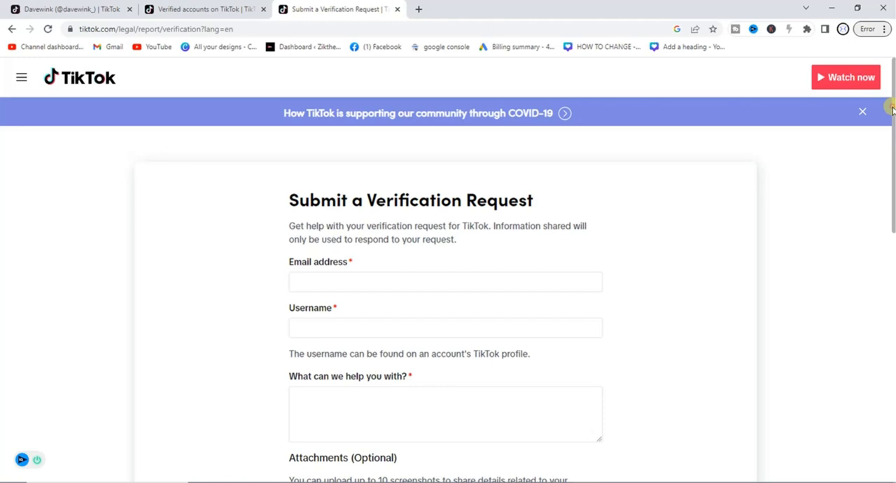
{"action": "left_click", "coordinate": [863, 112]}
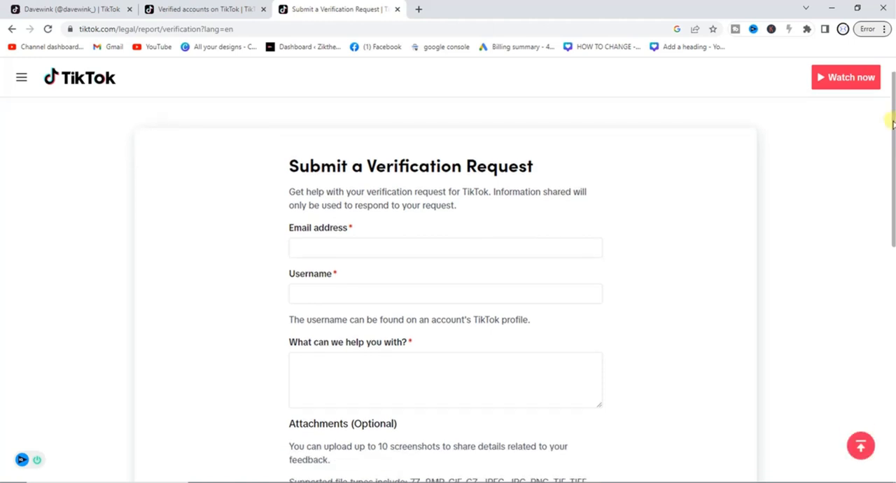
{"action": "scroll", "scroll_direction": "down", "scroll_amount": 3}
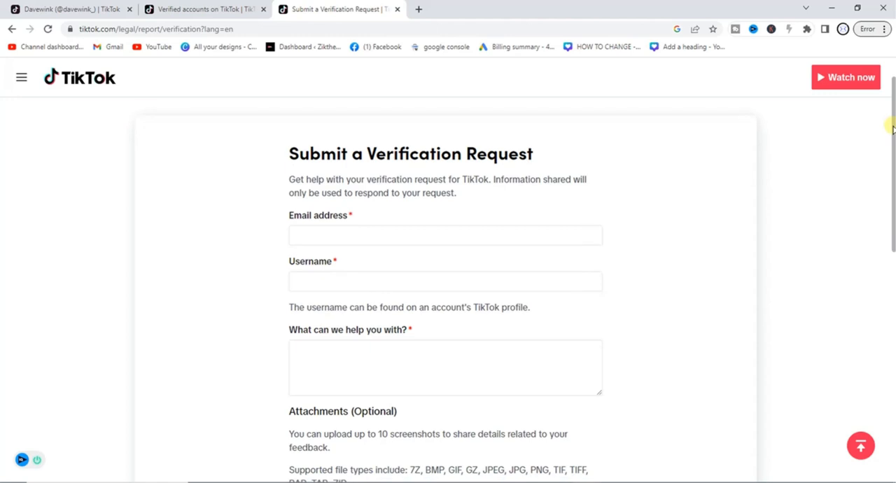
{"action": "scroll", "scroll_direction": "down", "scroll_amount": 3}
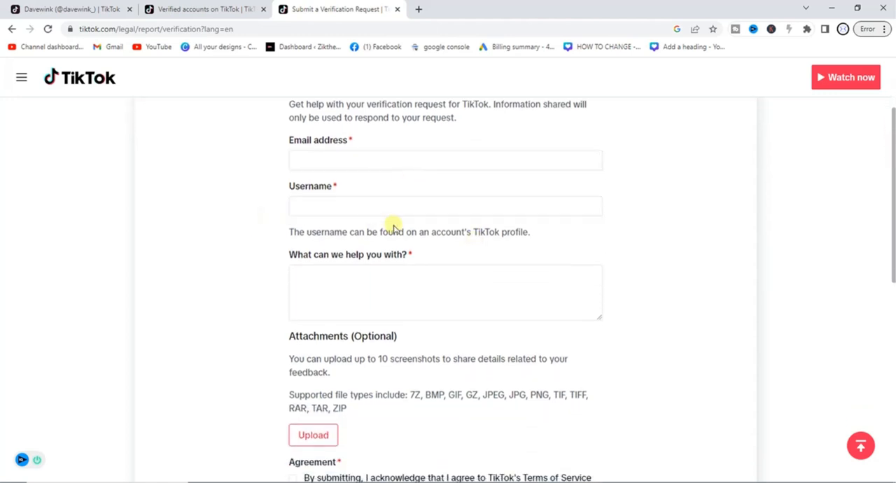
{"action": "left_click", "coordinate": [445, 291]}
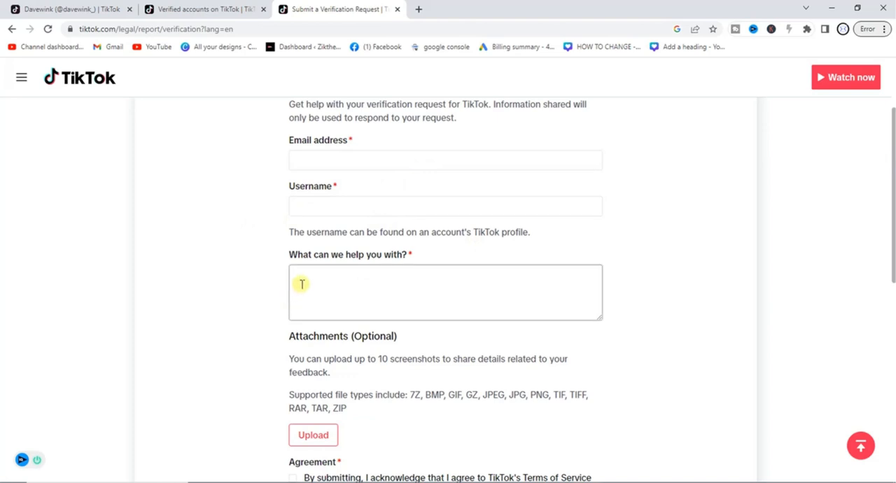
{"action": "mouse_move", "coordinate": [432, 283]}
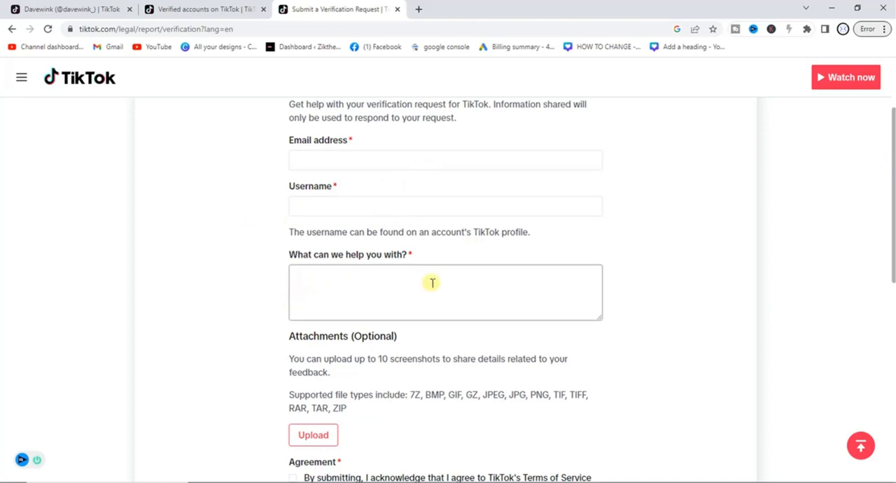
{"action": "mouse_move", "coordinate": [439, 274]}
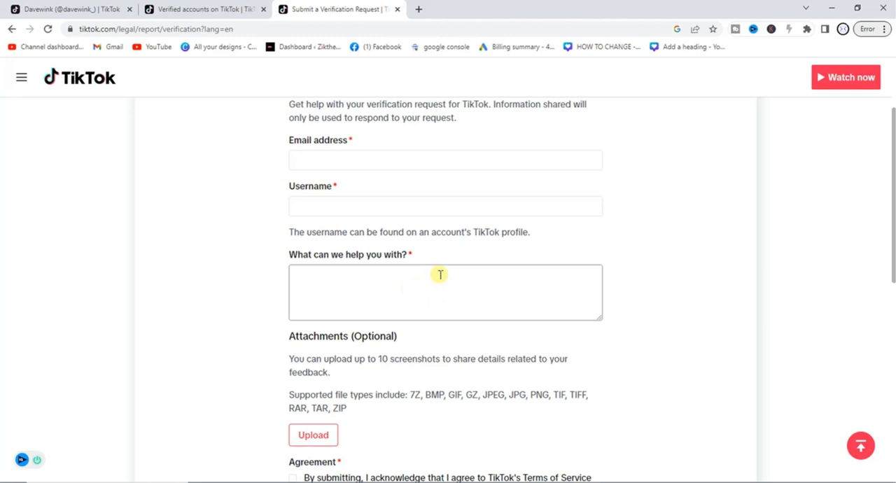
{"action": "mouse_move", "coordinate": [497, 274]}
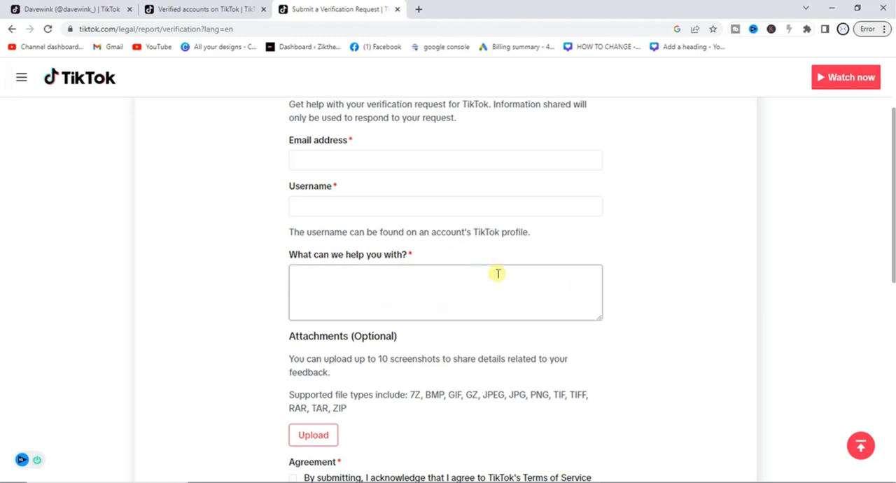
{"action": "mouse_move", "coordinate": [473, 300]}
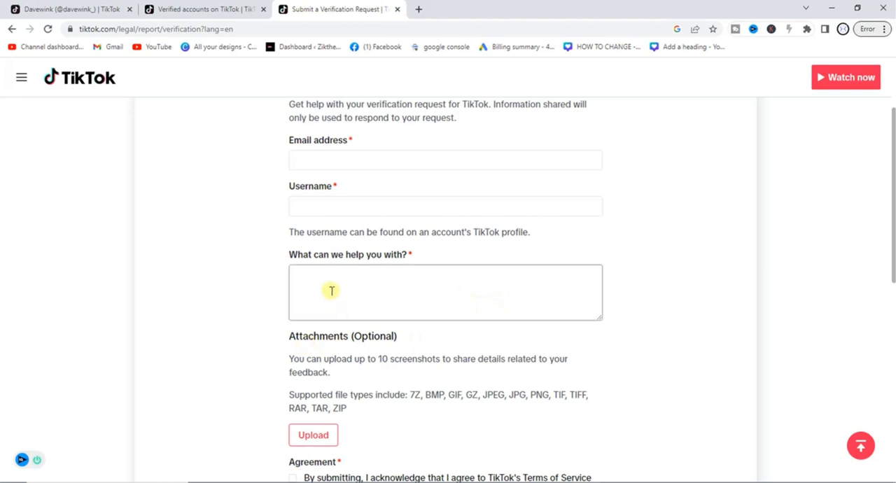
{"action": "left_click", "coordinate": [445, 292]}
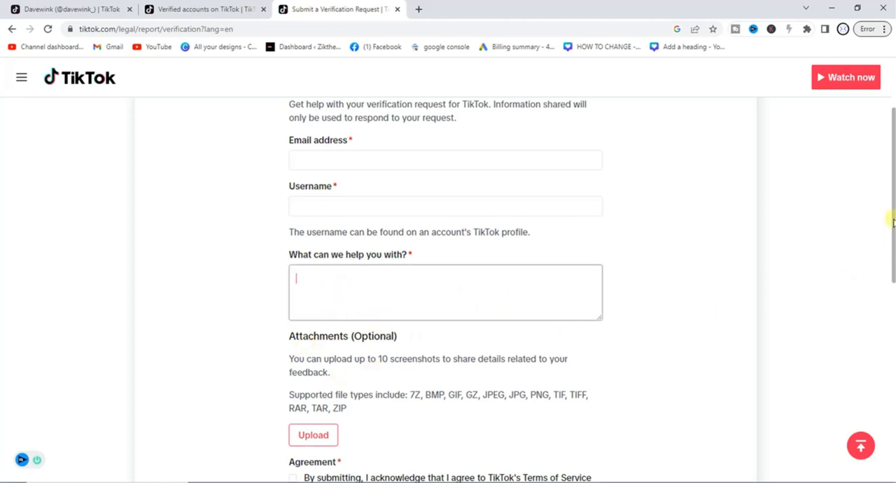
{"action": "scroll", "scroll_direction": "down", "scroll_amount": 3}
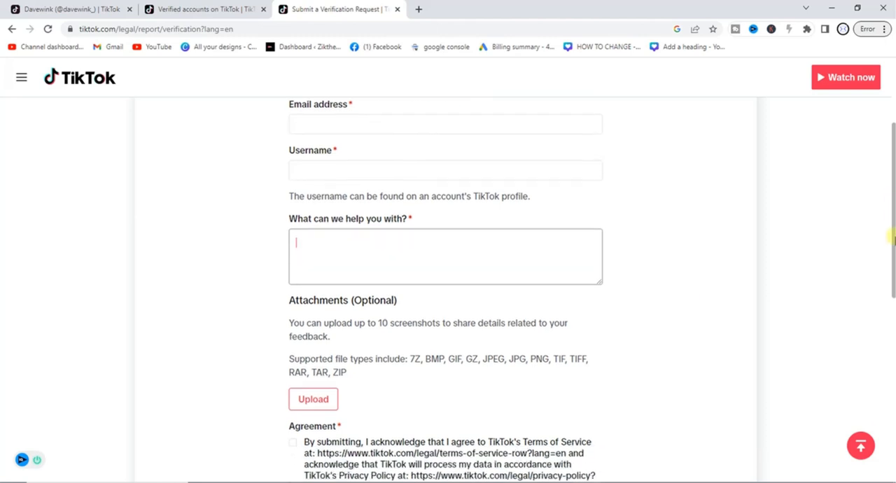
{"action": "scroll", "scroll_direction": "down", "scroll_amount": 3}
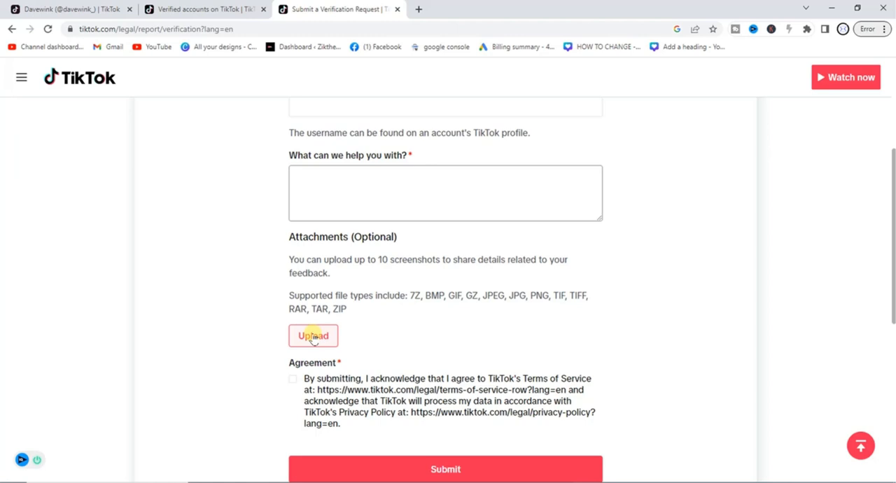
{"action": "mouse_move", "coordinate": [658, 404]}
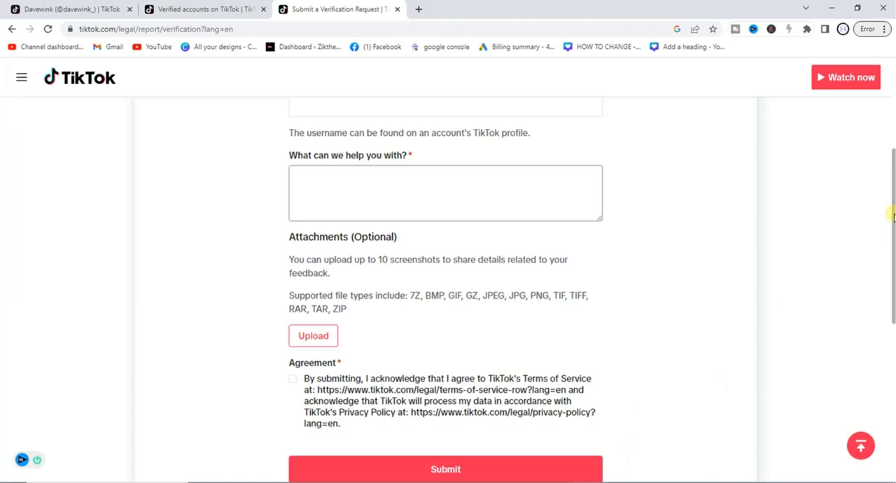
{"action": "scroll", "scroll_direction": "down", "scroll_amount": 3}
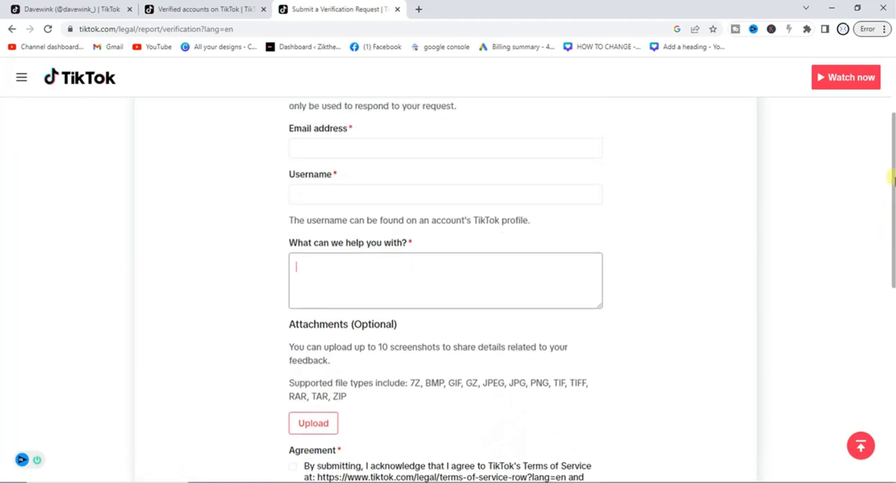
{"action": "scroll", "scroll_direction": "up", "scroll_amount": 3}
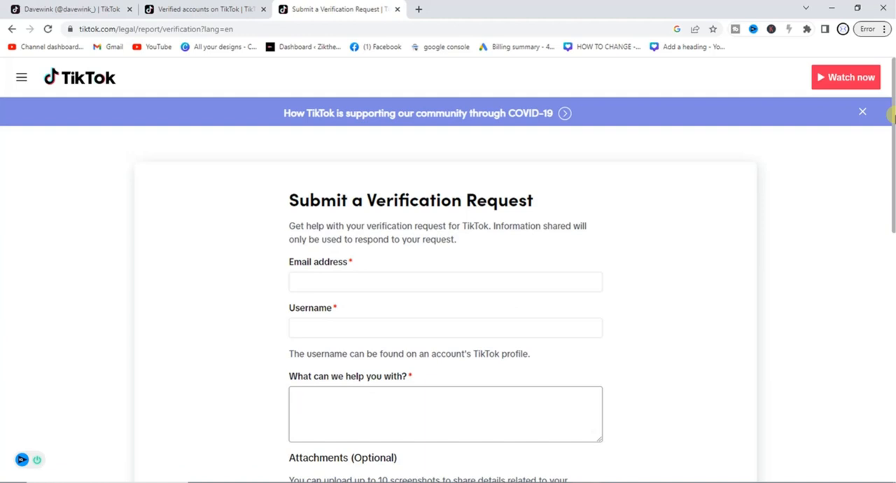
{"action": "left_click", "coordinate": [445, 413]}
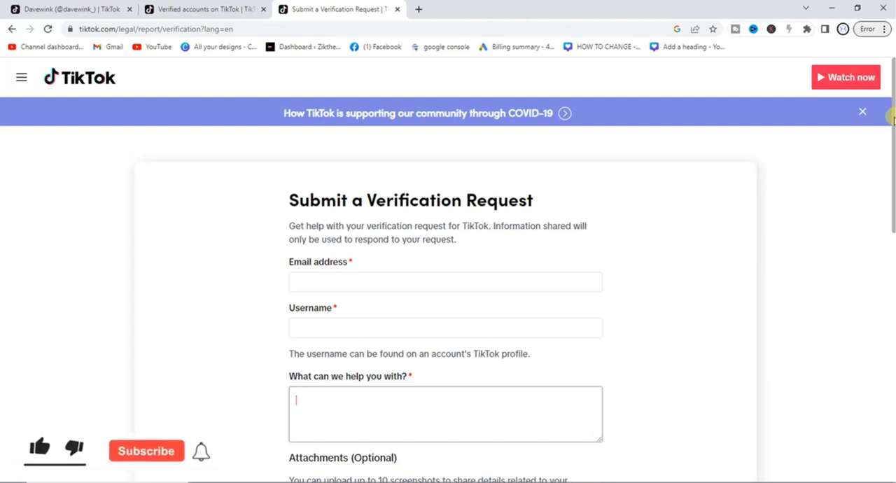